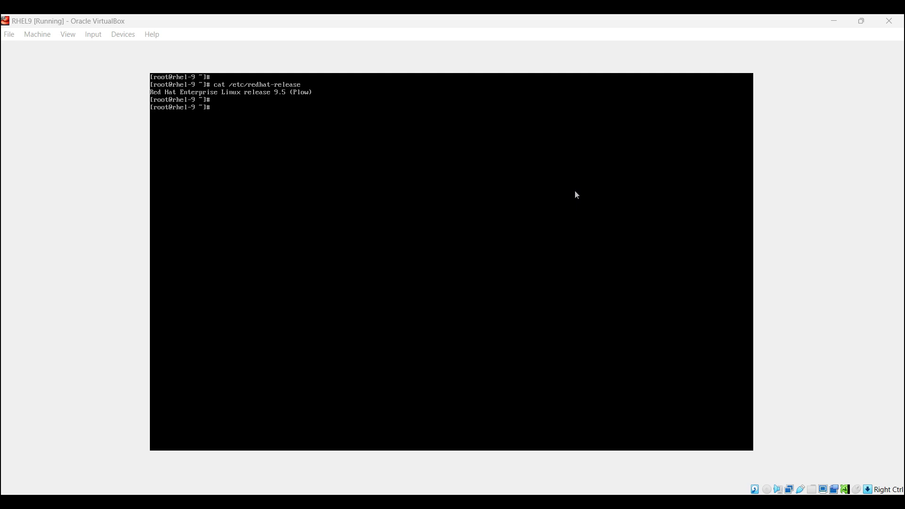
mouse_move(602, 186)
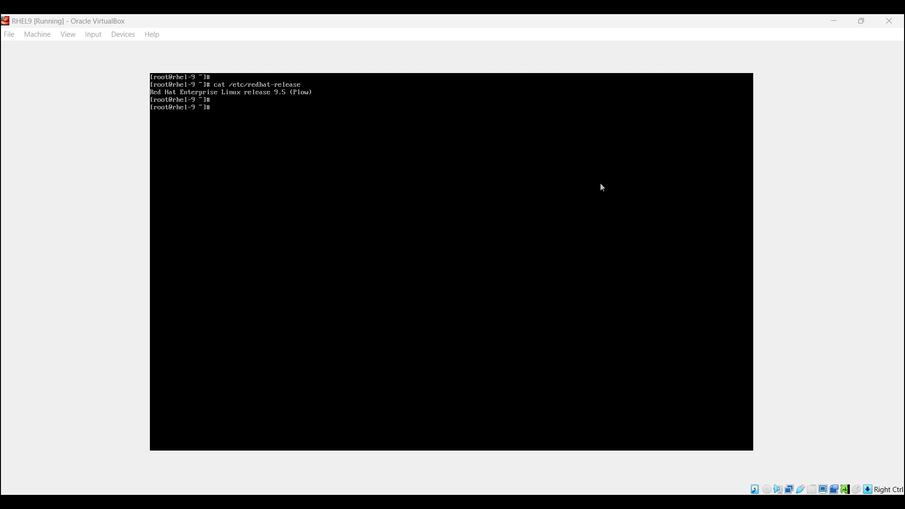
Reboot the RHEL 9 VM so it returns to the GRUB boot menu.
type("re")
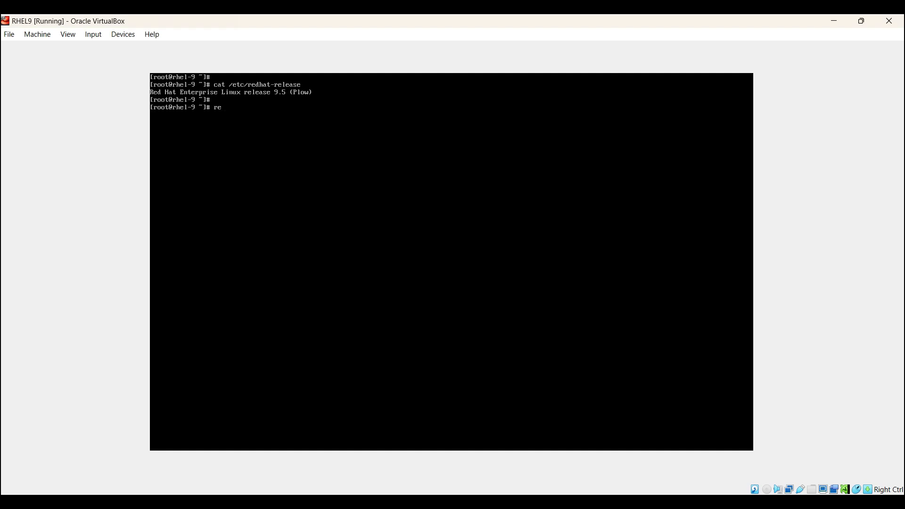
key("Return")
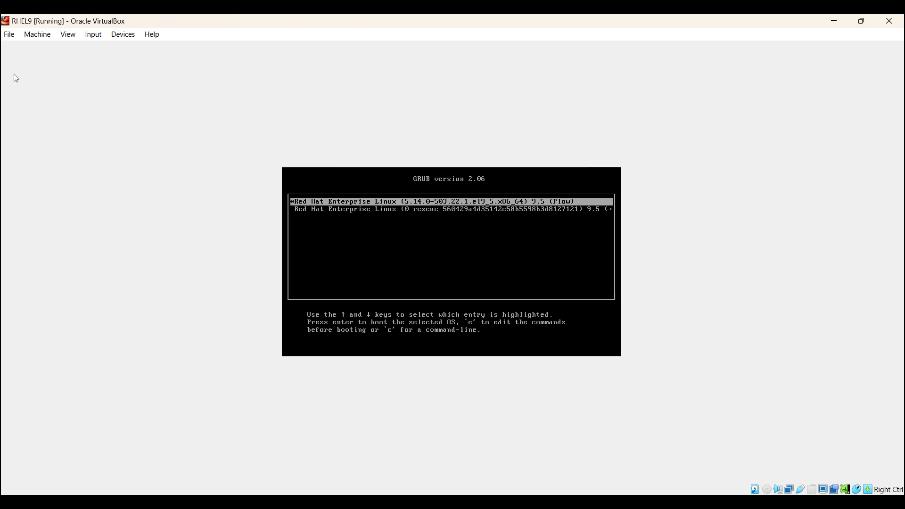
mouse_move(275, 68)
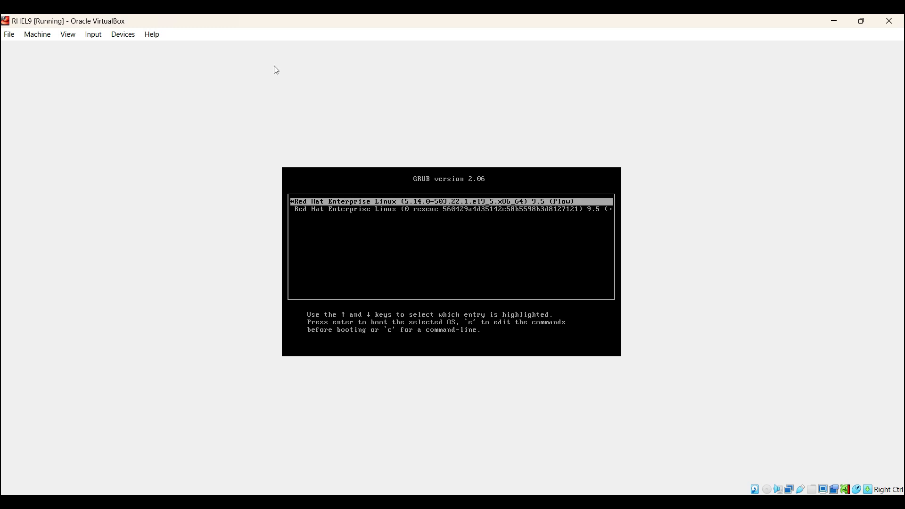
Edit the default Red Hat Enterprise Linux kernel entry's boot commands in GRUB.
key("e")
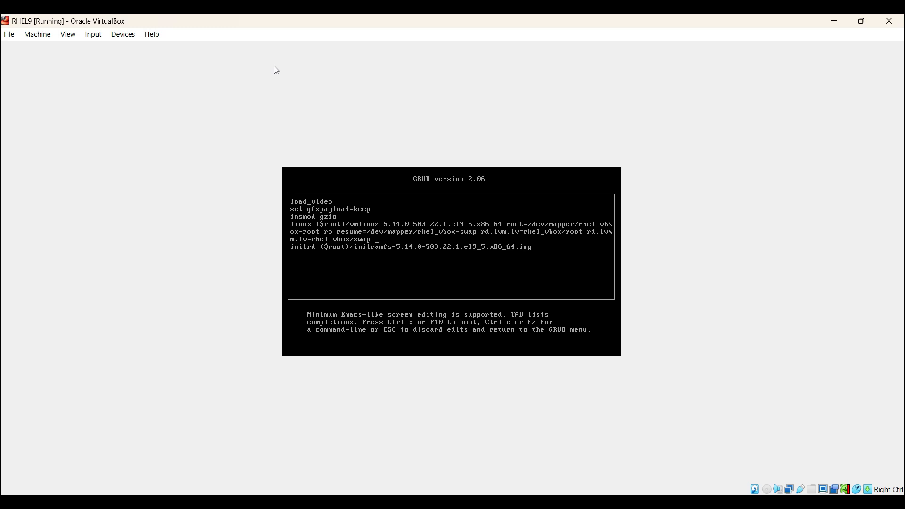
Append rd.break to the linux kernel line and boot into the dracut emergency shell.
type("rd.break")
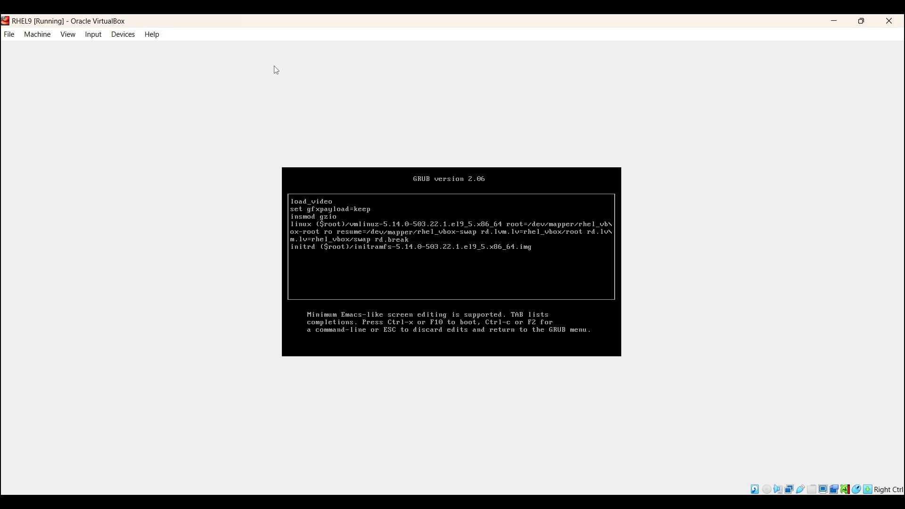
key("ctrl+x")
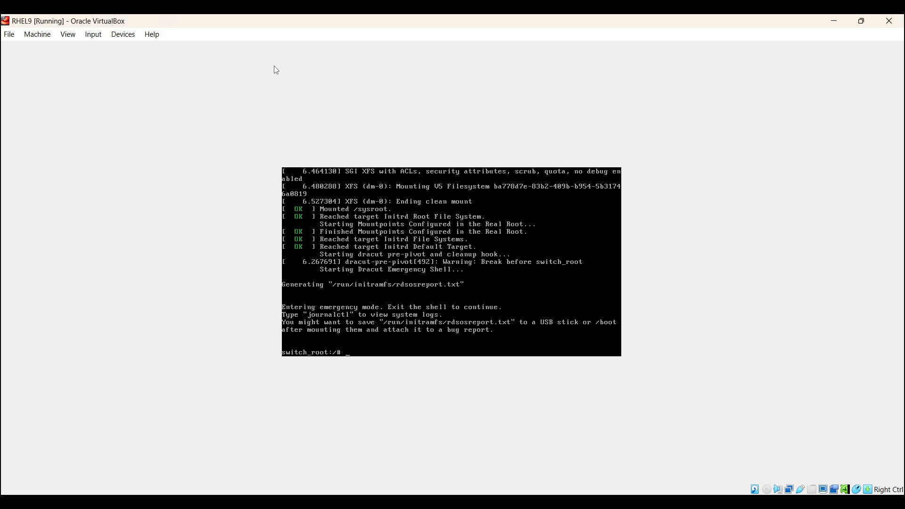
Remount /sysroot read-write with mount -o remount,rw /sysroot.
type("m")
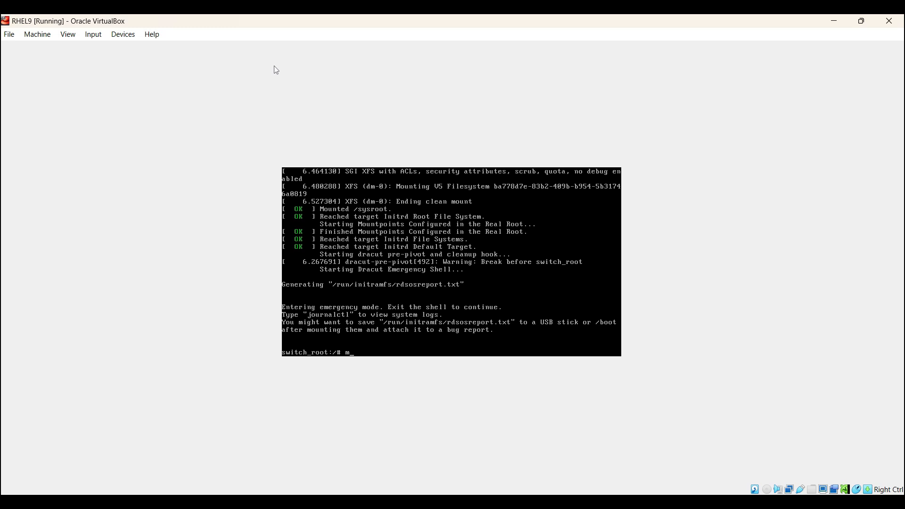
type("ount -")
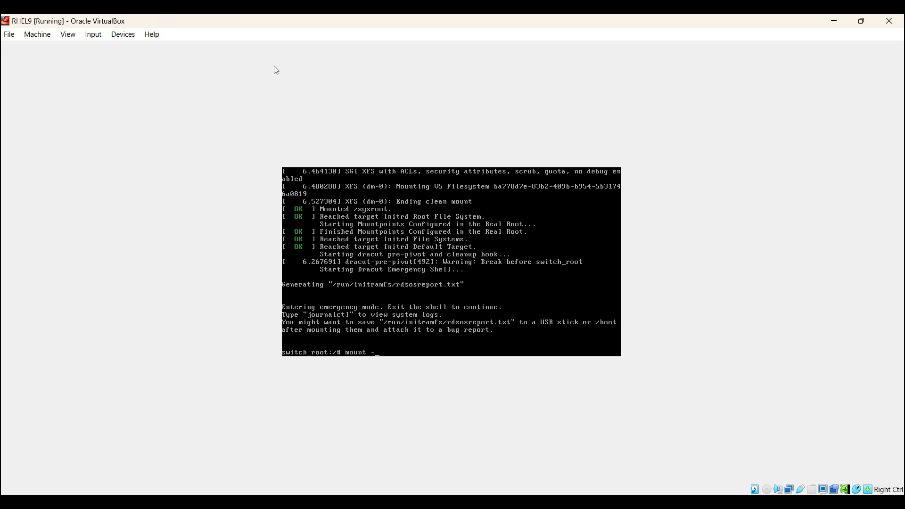
type("o remount")
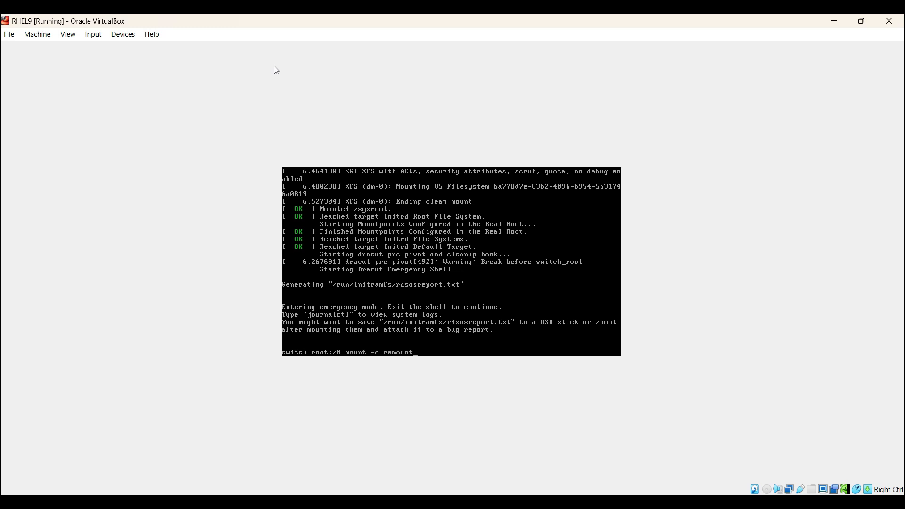
type(",rw")
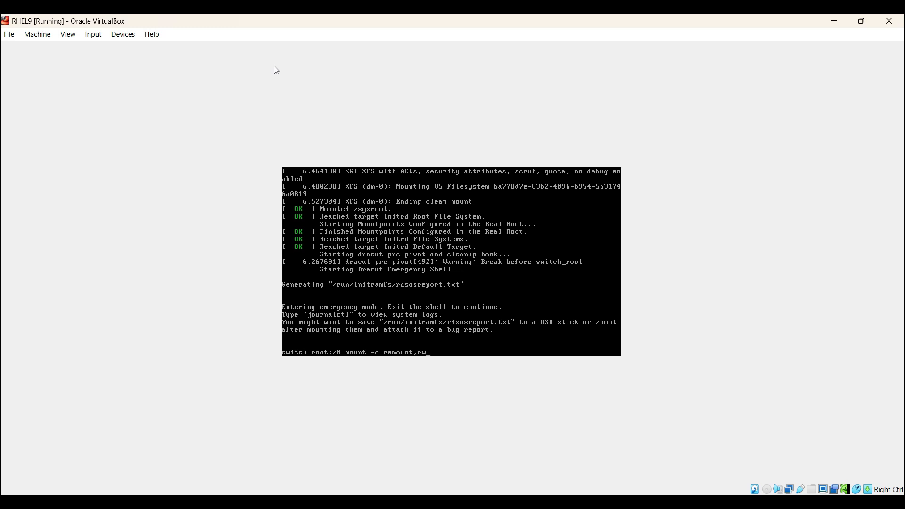
type("/")
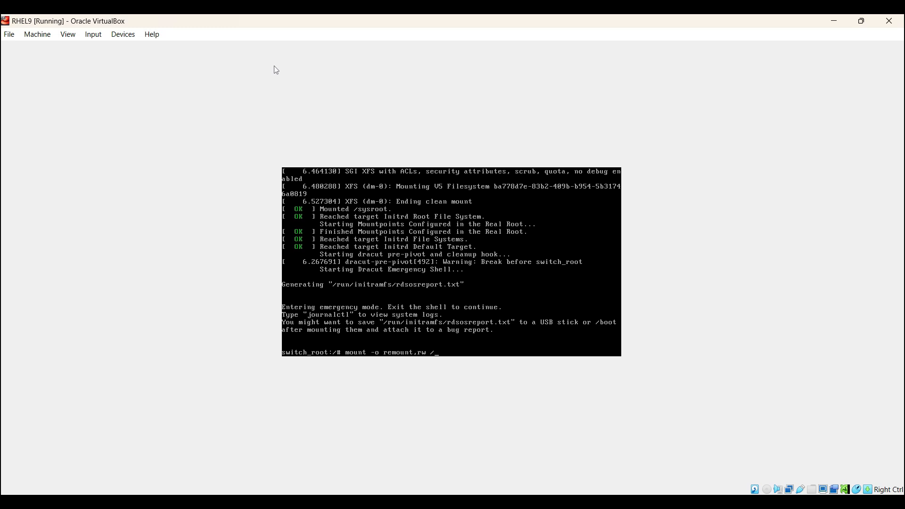
type("sysroo")
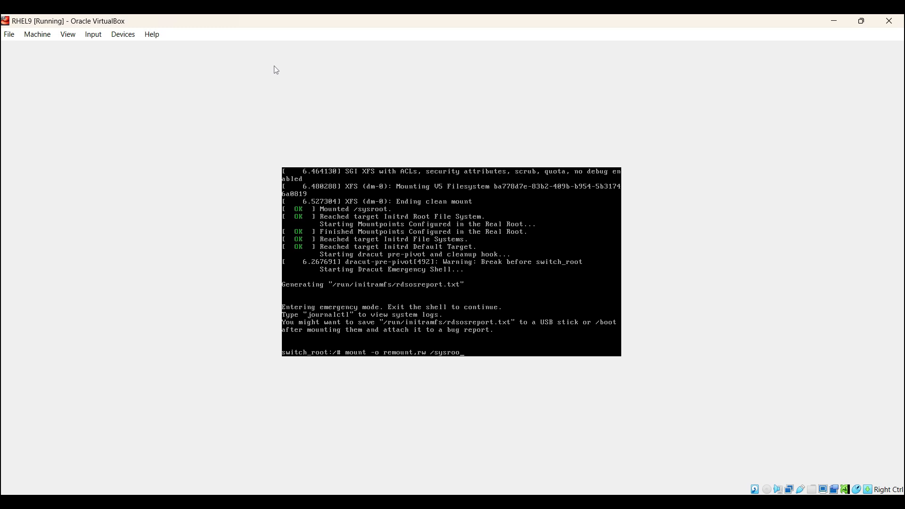
key("Return")
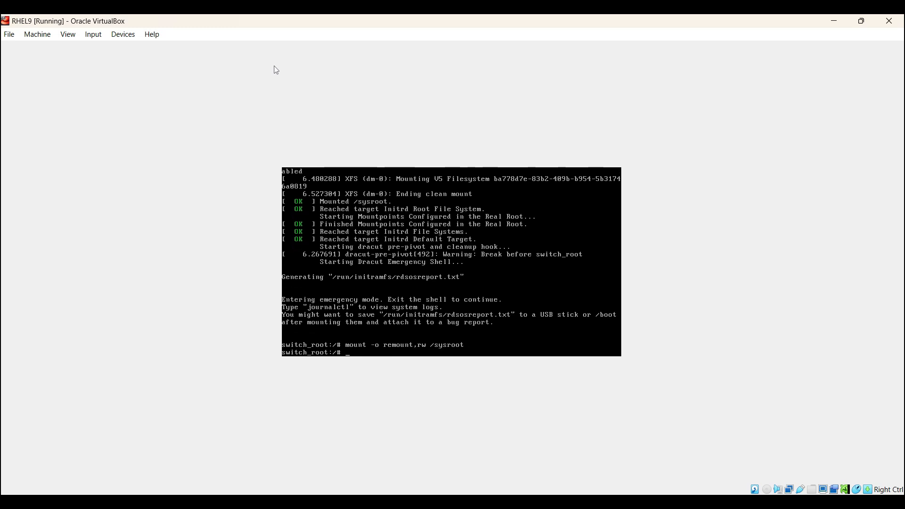
Chroot into /sysroot to reach an sh-5.1 prompt on the real root filesystem.
type("chroot")
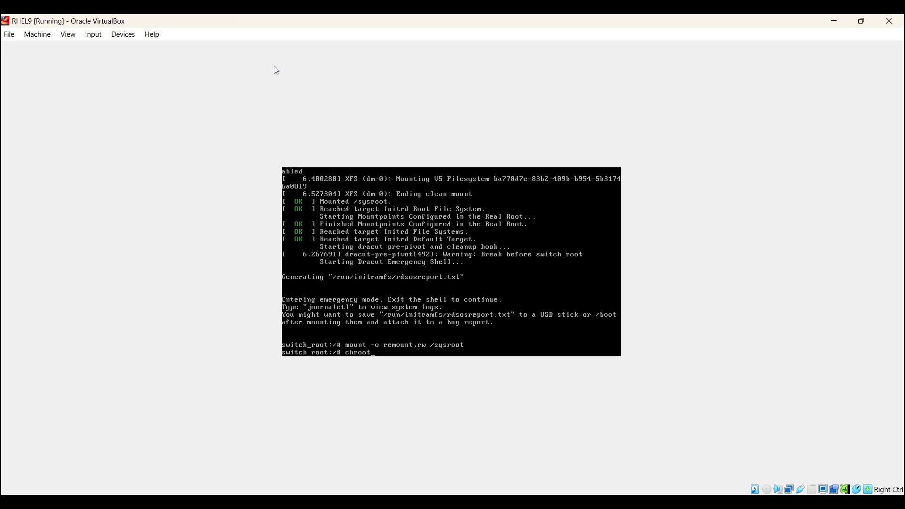
type("/sysroot/")
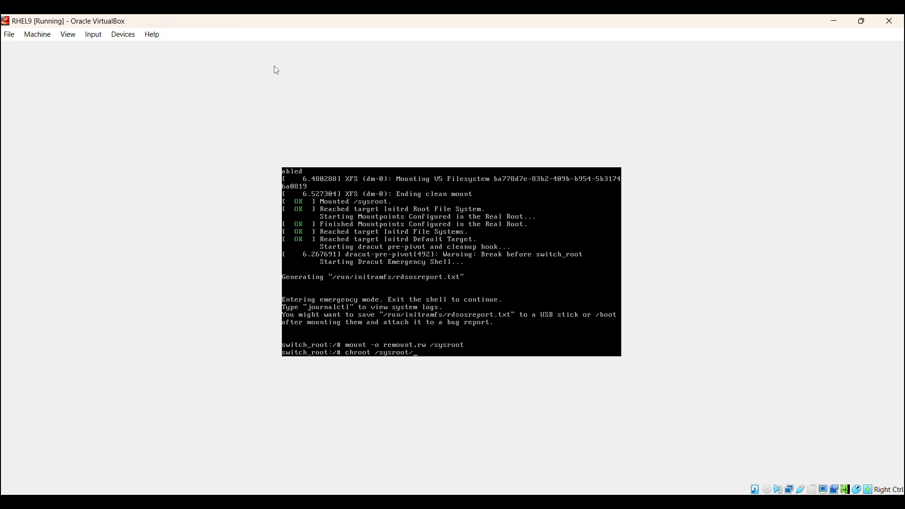
key("Return")
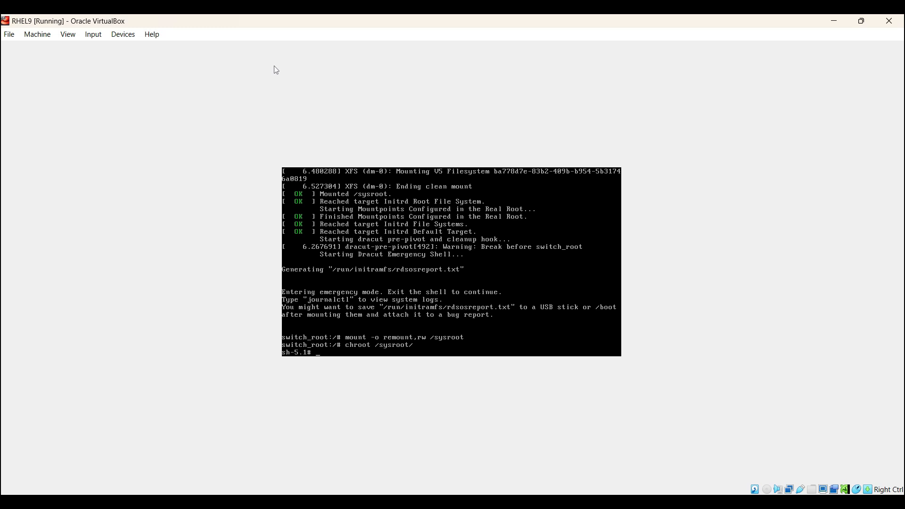
Run passwd root and set a new root password, confirmed as updated successfully.
key("Return")
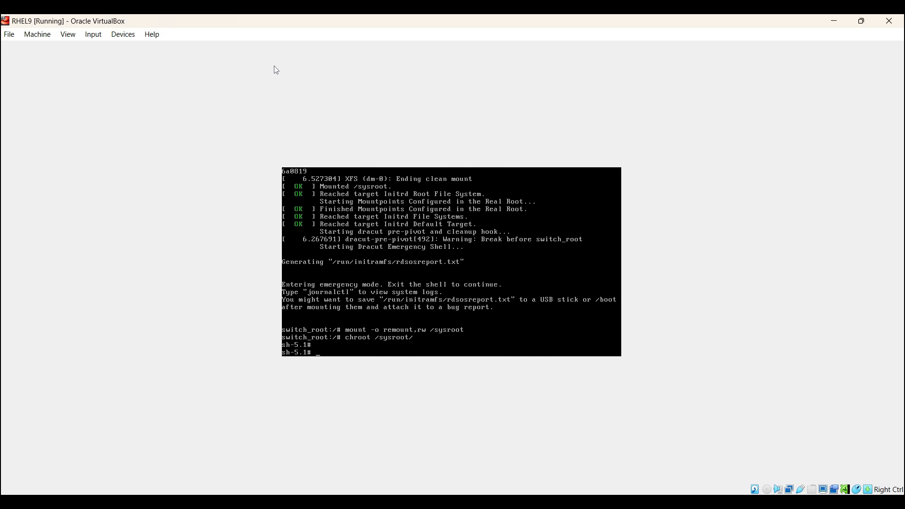
type("passwd")
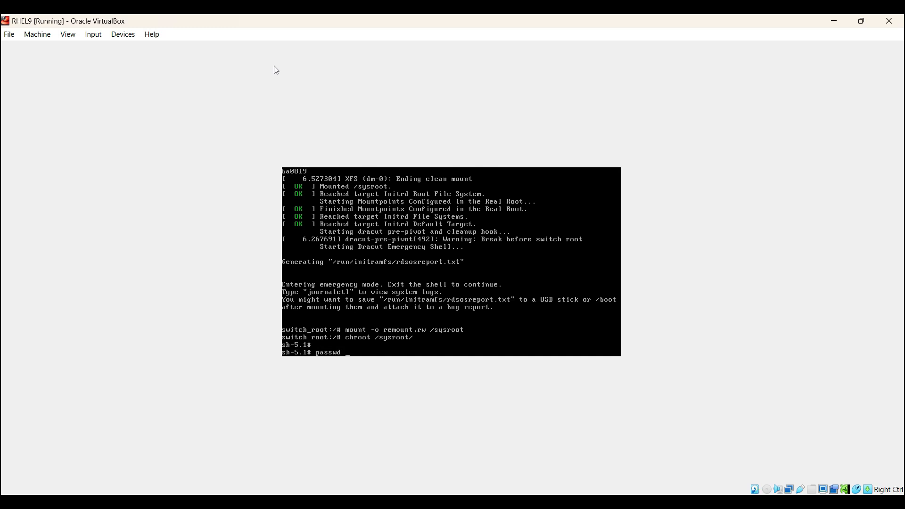
type("root")
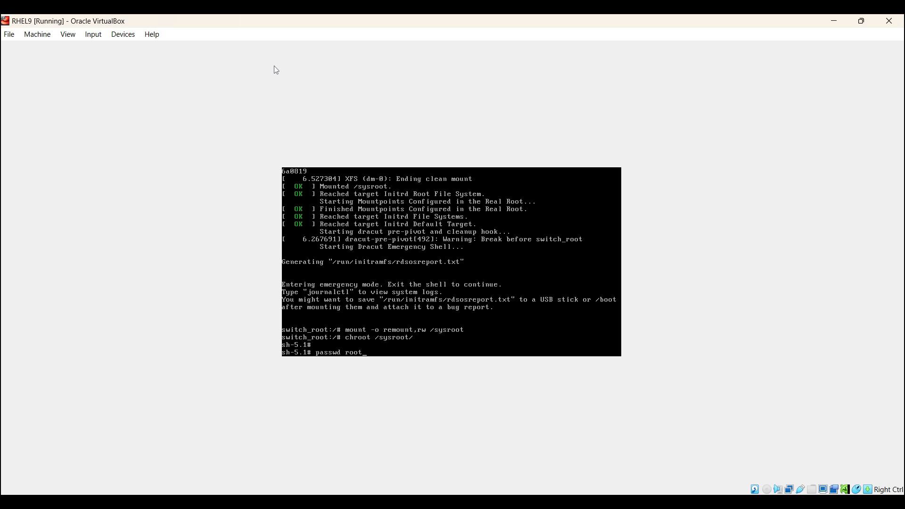
key("Return")
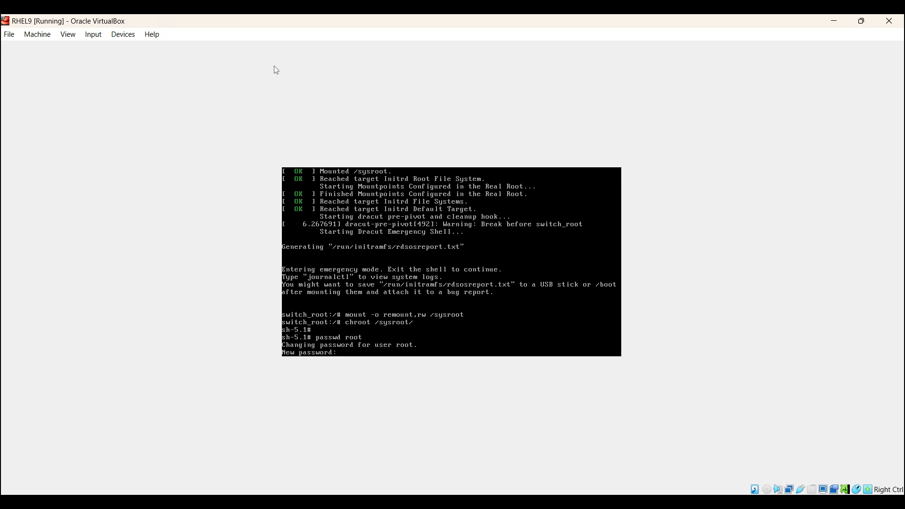
key("Return")
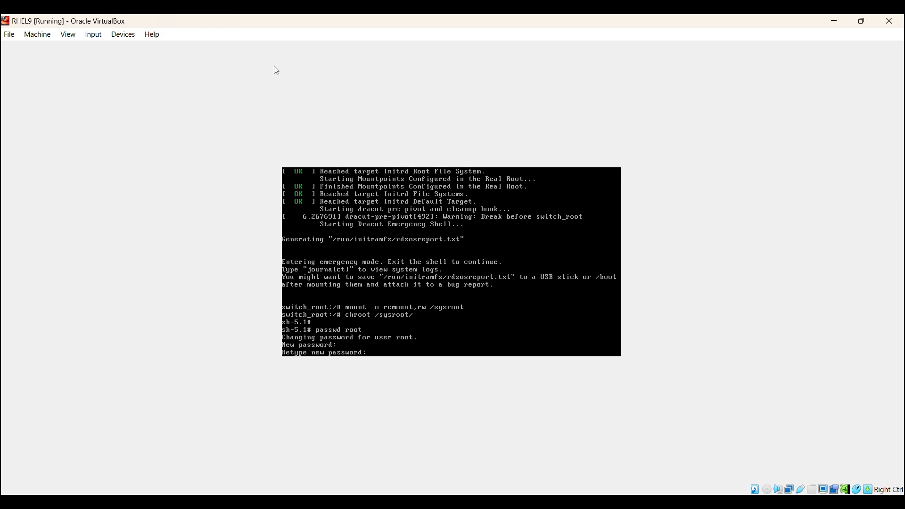
key("Return")
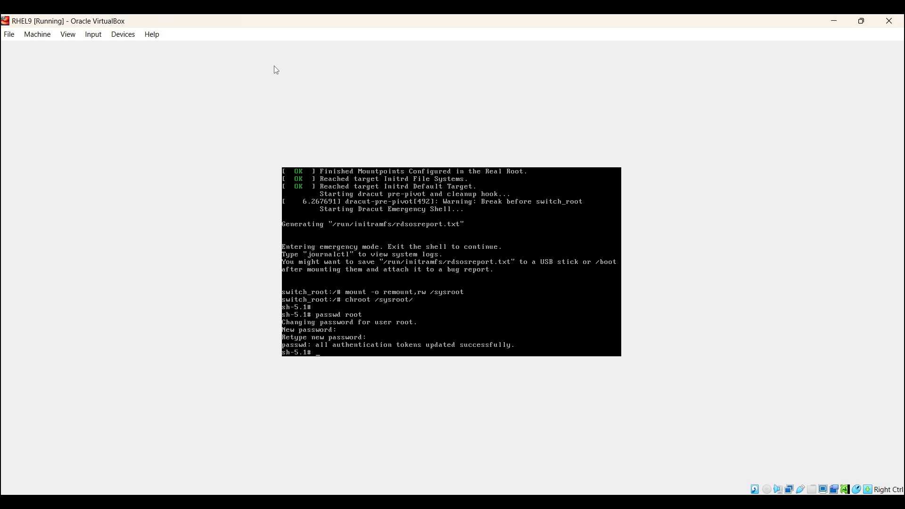
Create the empty /.autorelabel file so SELinux relabels on next boot.
type("tou")
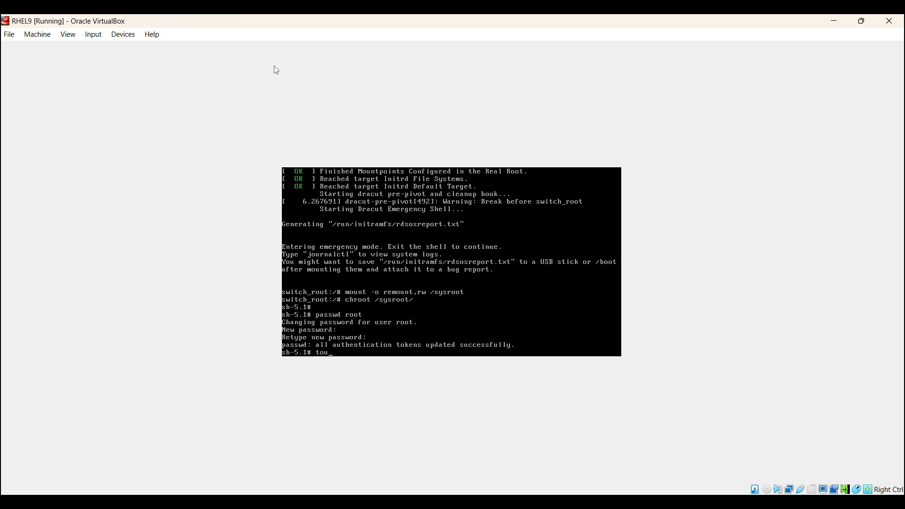
type("ch")
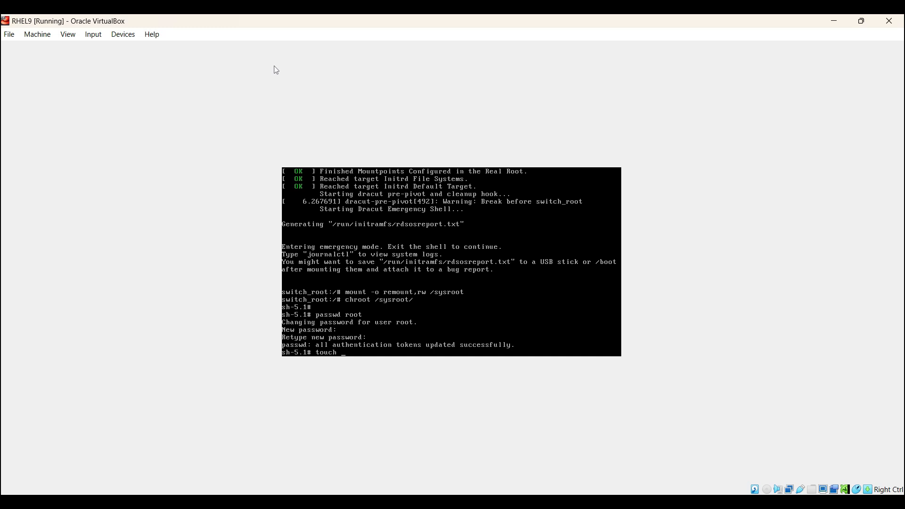
type("/")
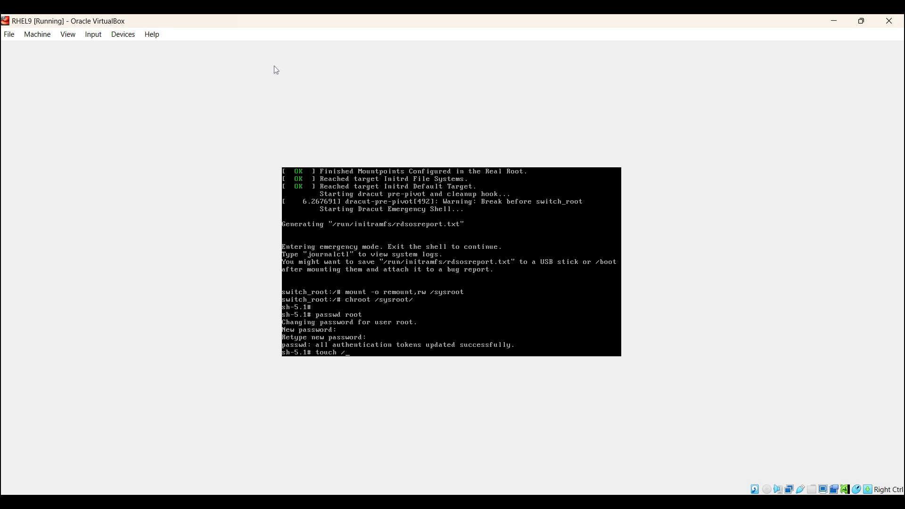
type(".autore")
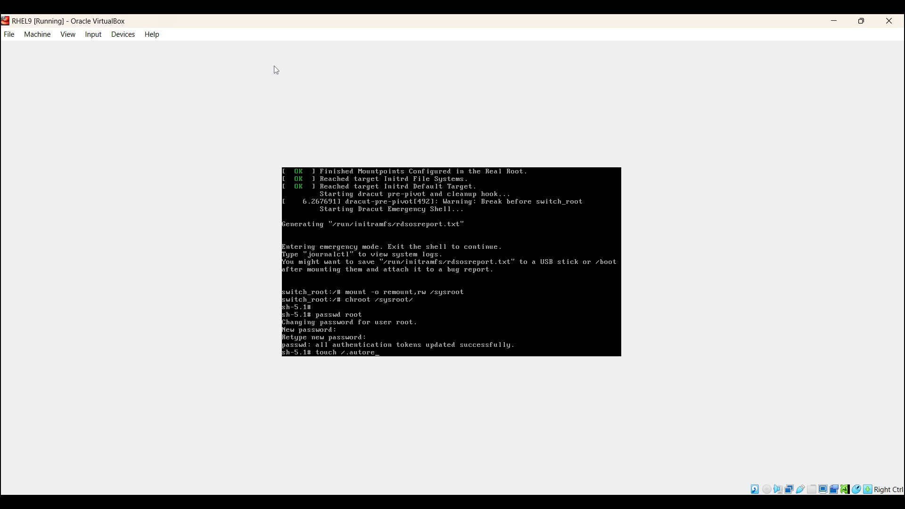
type("labe")
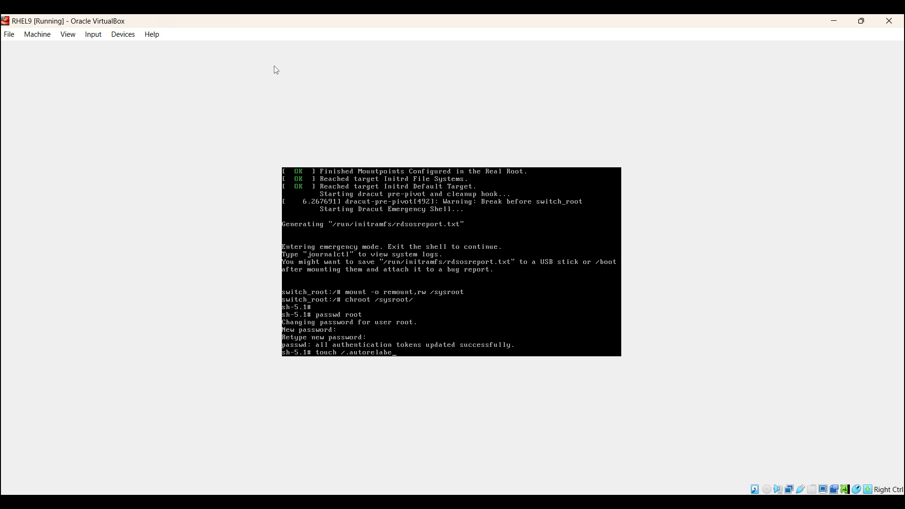
type("l")
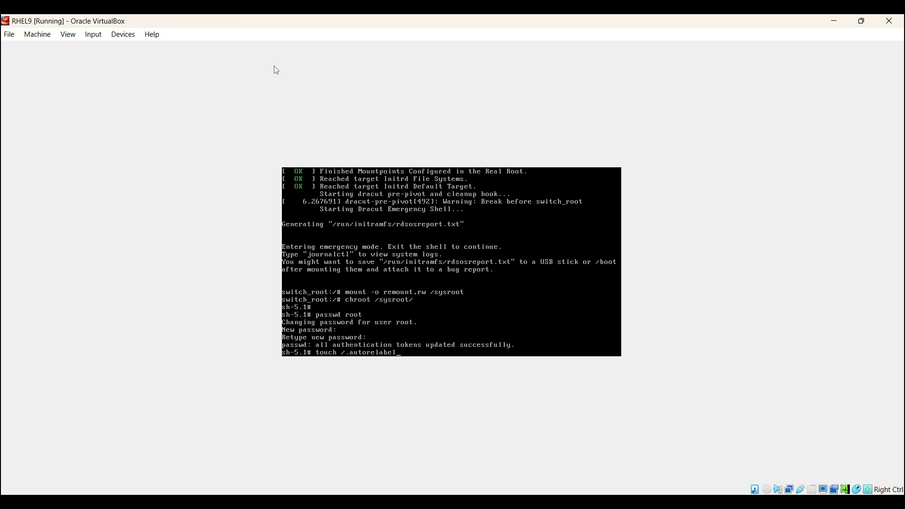
key("Return")
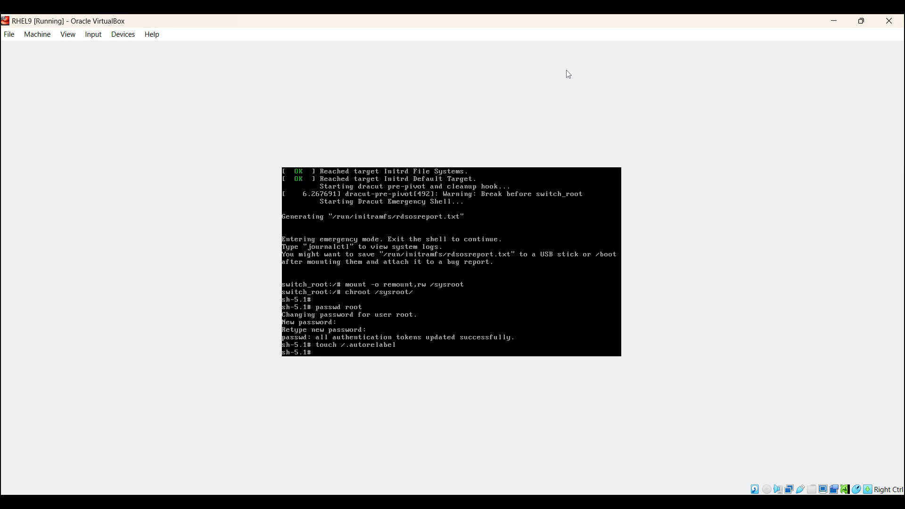
Review /etc/fstab in vi and write it back unchanged (14 lines, 585 bytes).
type("vi /")
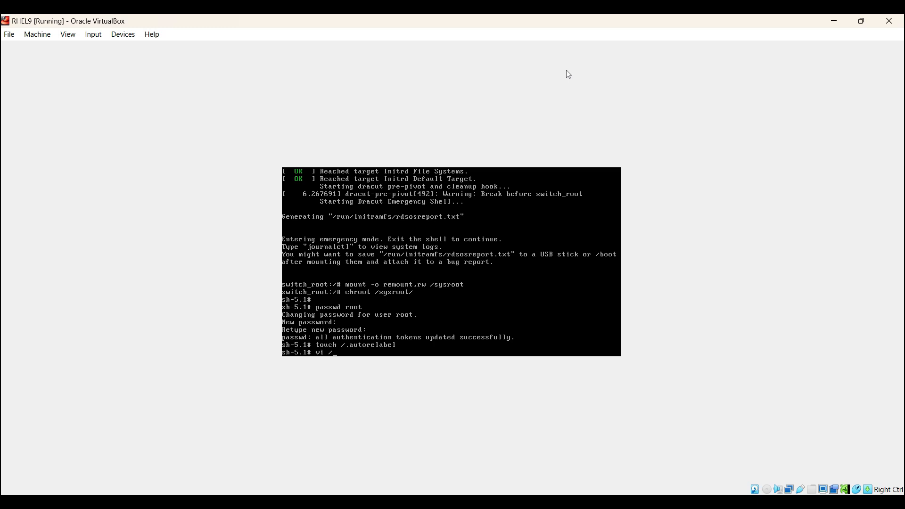
type("etc/fstab")
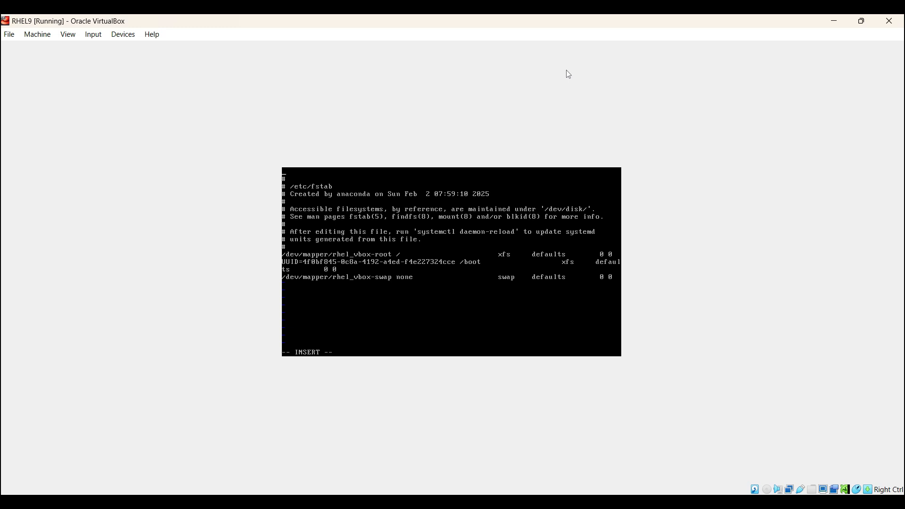
key("Escape")
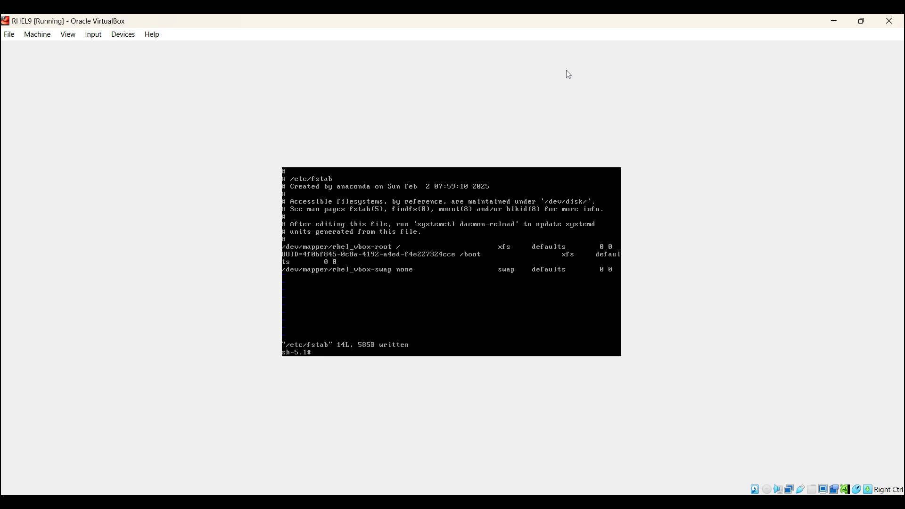
key("Return")
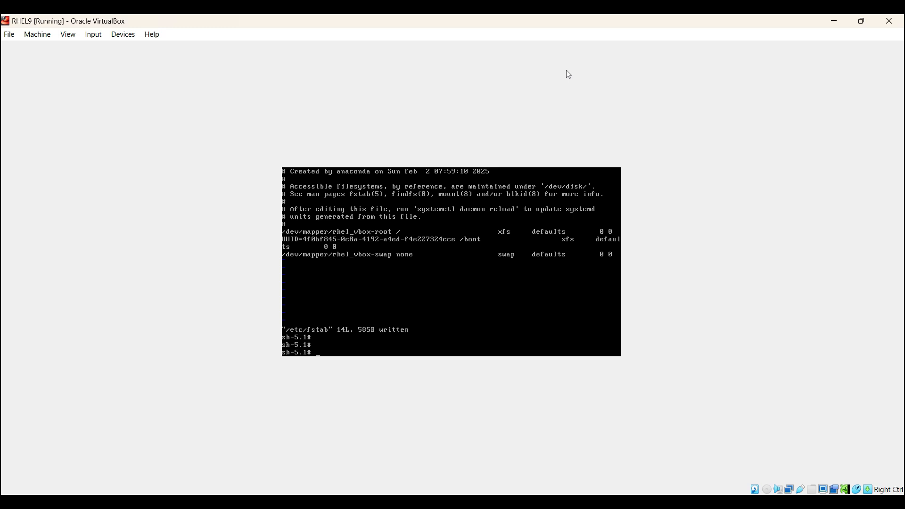
Force the VM out of the emergency shell with reboot -f.
type("r")
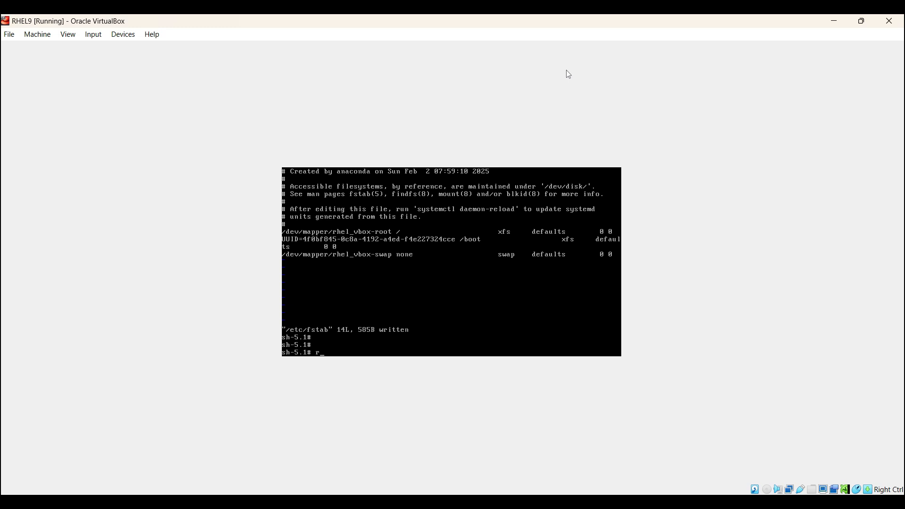
type("eboot")
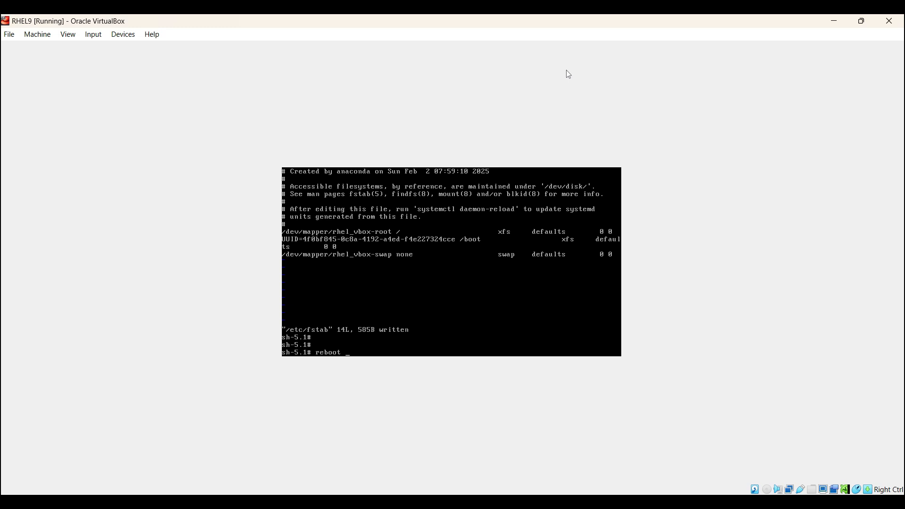
type("-f")
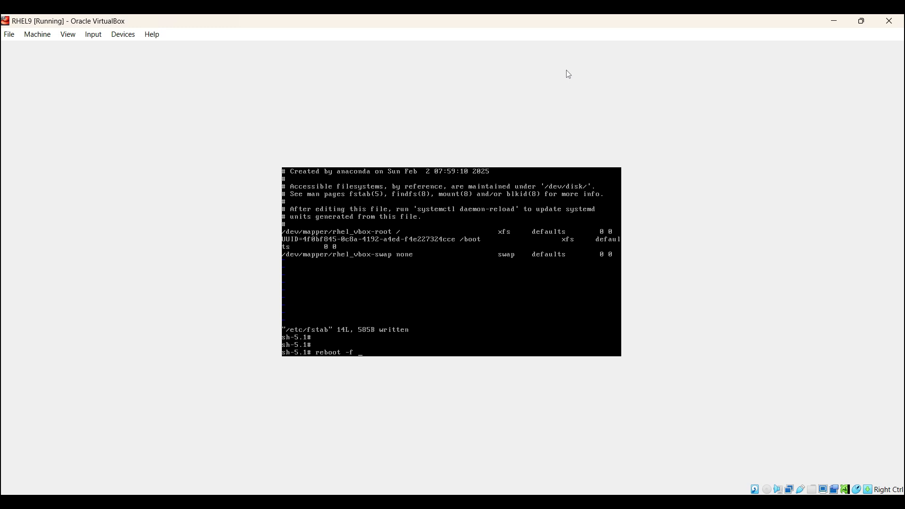
key("Return")
type("root")
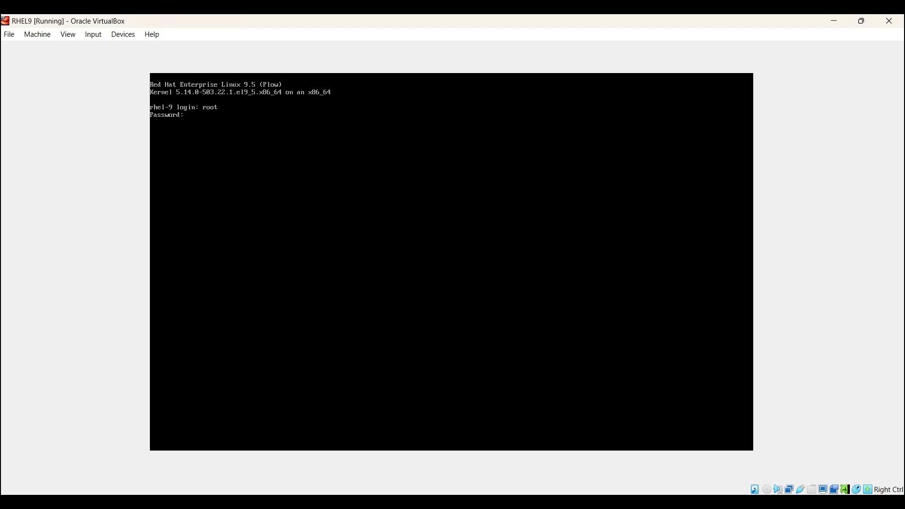
Log in as root with the new password at the RHEL 9.5 login prompt.
key("Return")
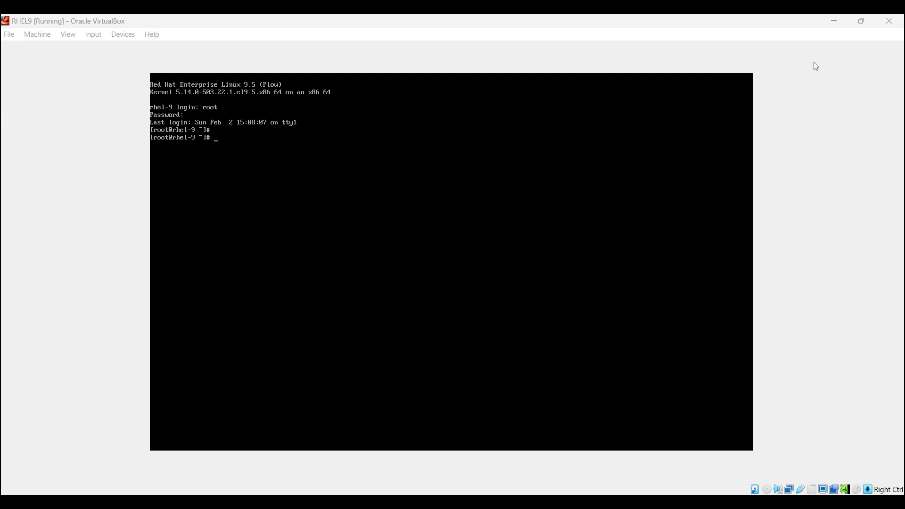
mouse_move(837, 43)
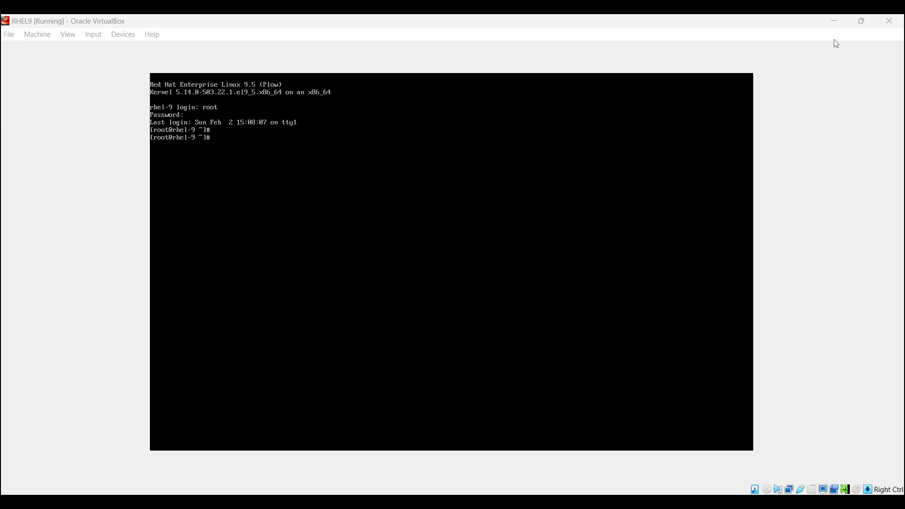